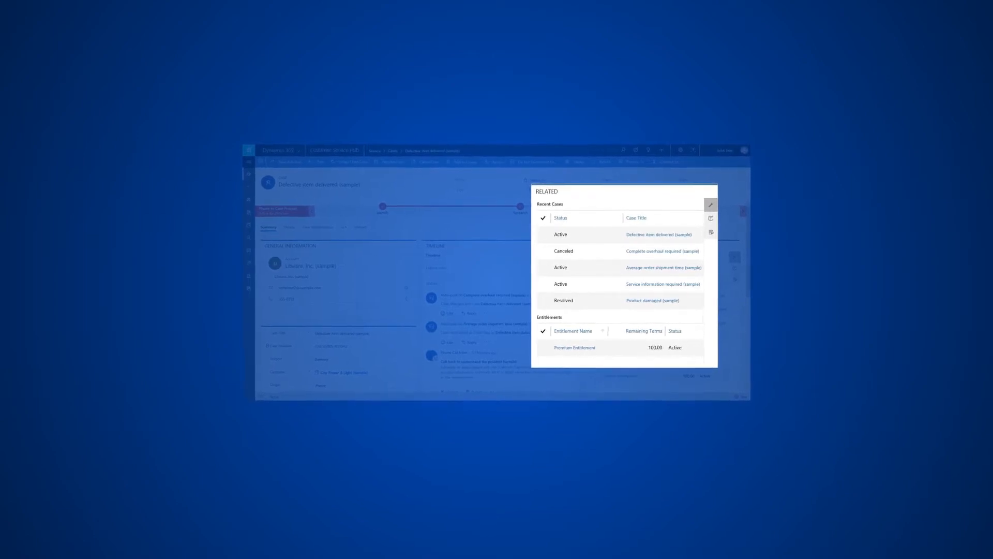
- Search the case's knowledge base for "Defective item", returning two articles
left_click(711, 218)
type("Defective item")
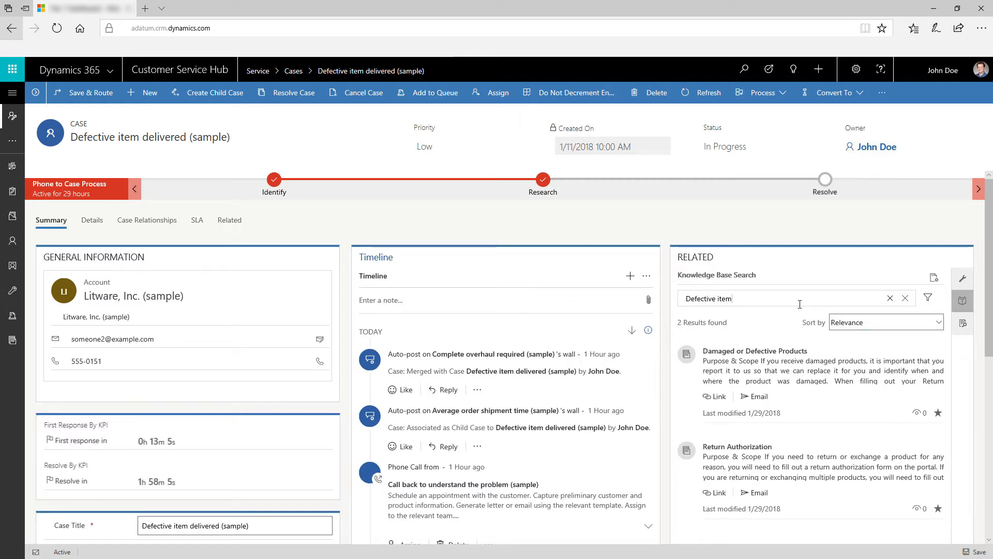
- Replace the search term with the case title "Deliver..." to list Published delivery articles
left_click(890, 298)
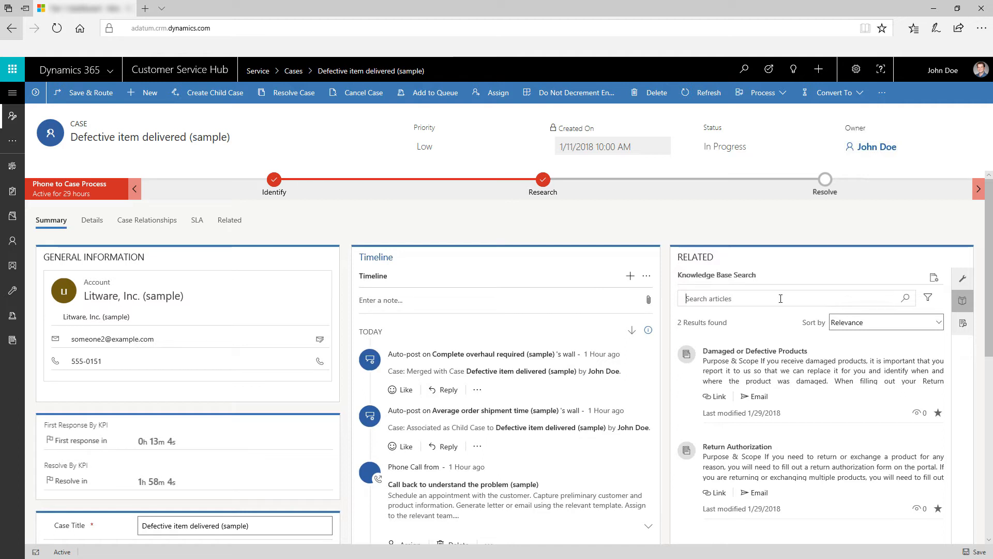
type("Delivered (sample")
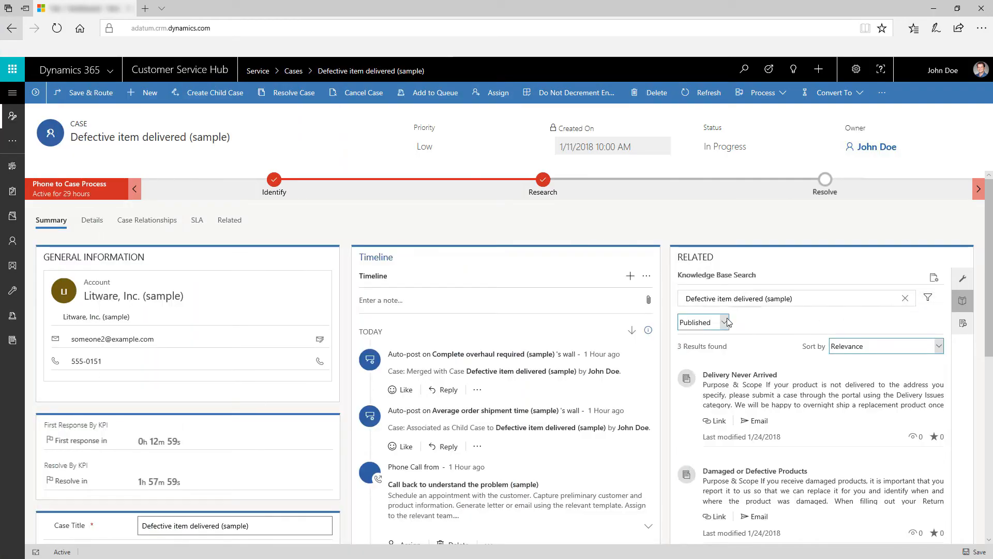
left_click(726, 322)
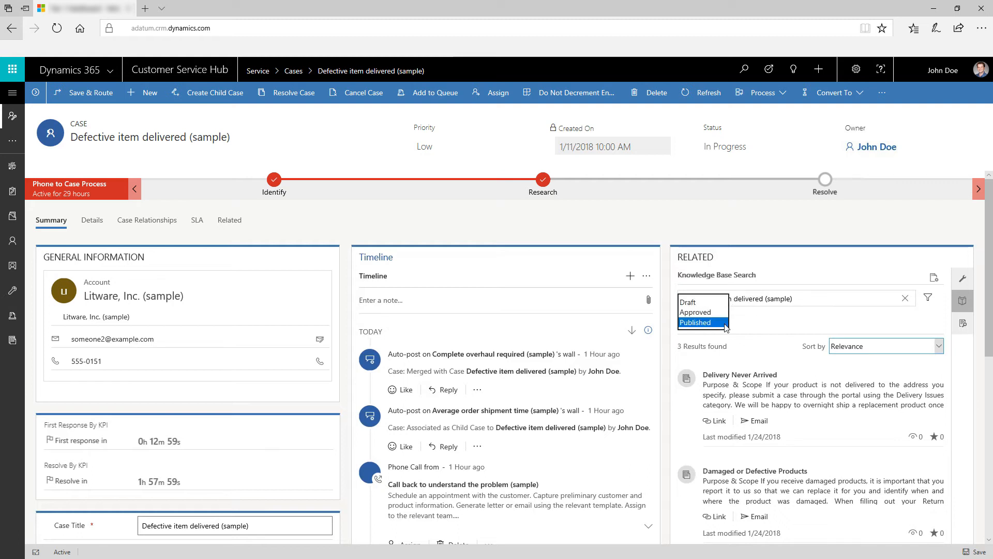
mouse_move(711, 306)
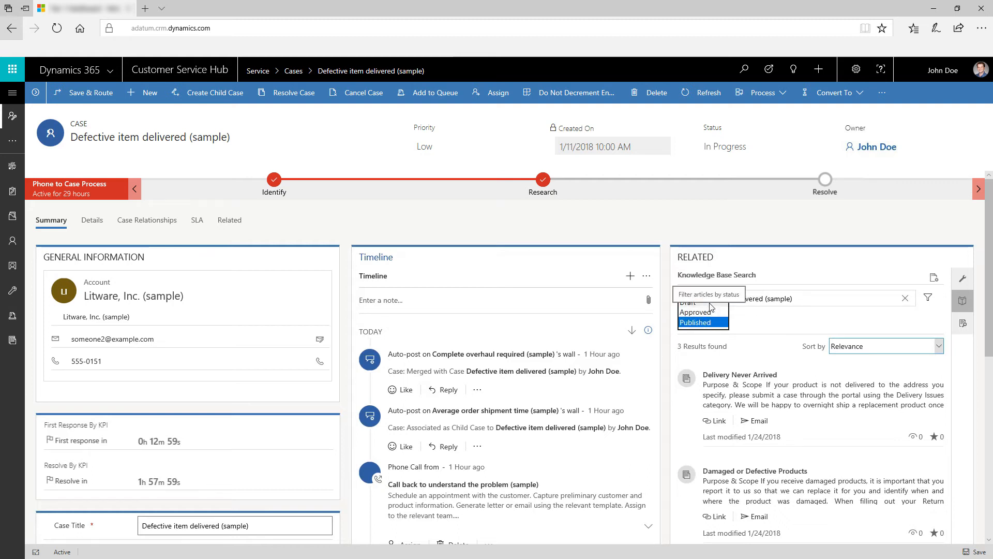
left_click(694, 322)
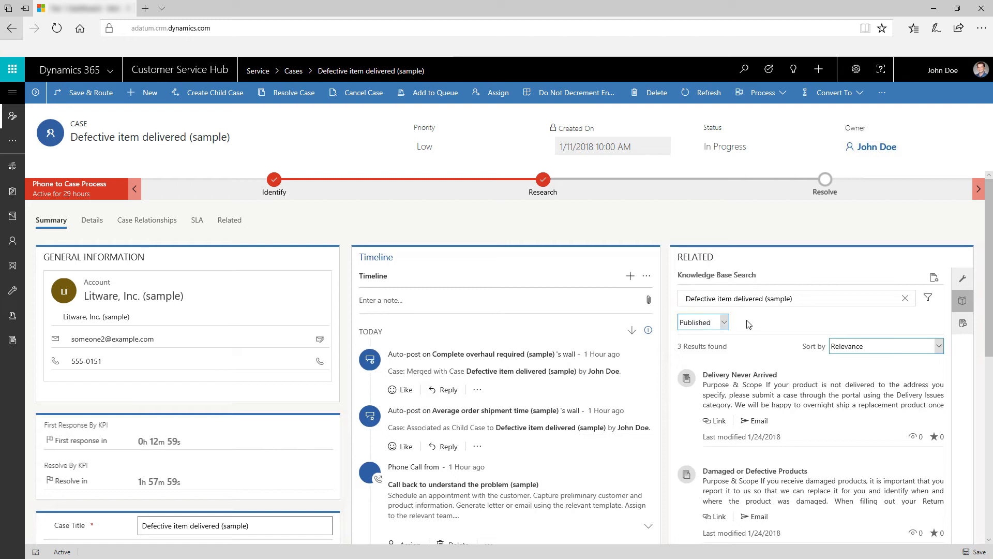
mouse_move(723, 379)
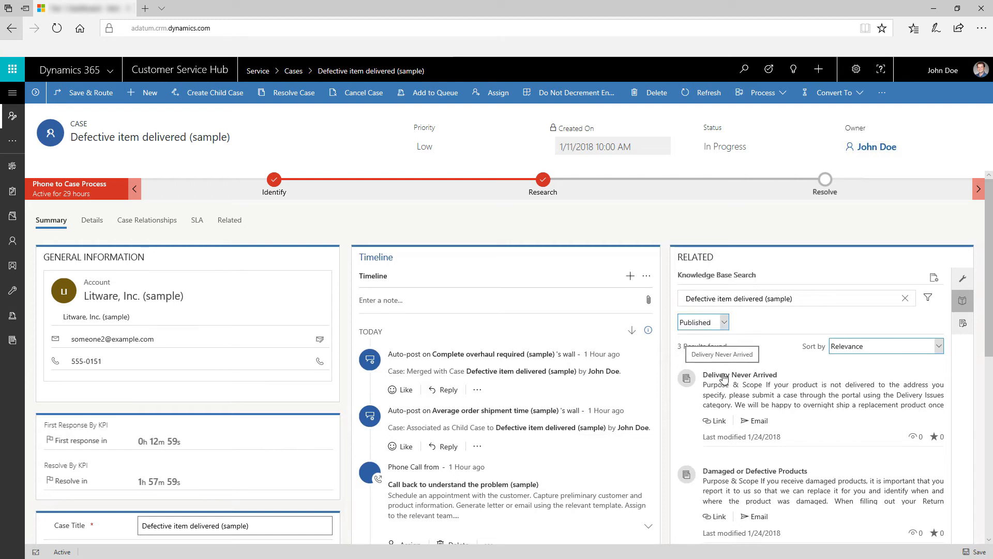
- Open the Delivery Never Arrived article beside the case to view its purpose and procedure
left_click(739, 375)
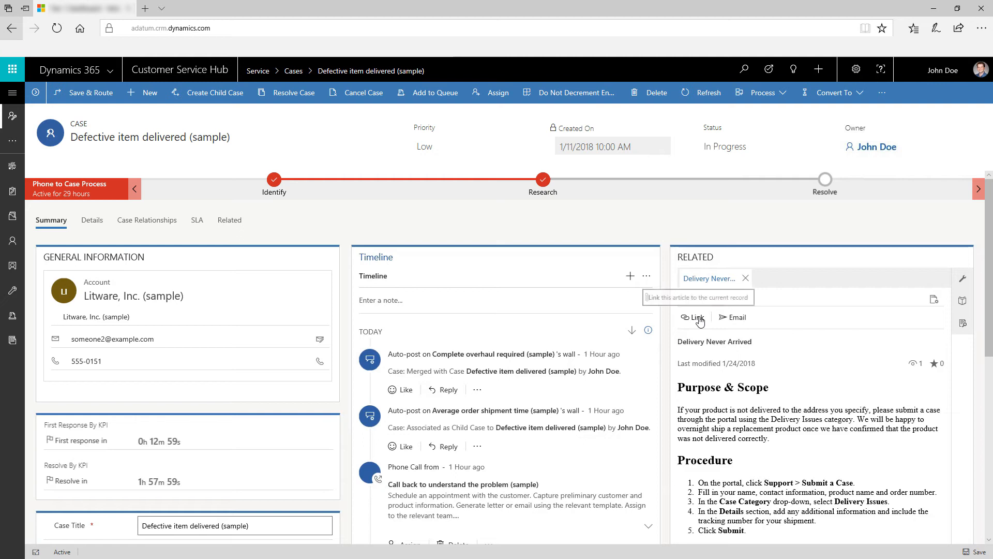
mouse_move(737, 318)
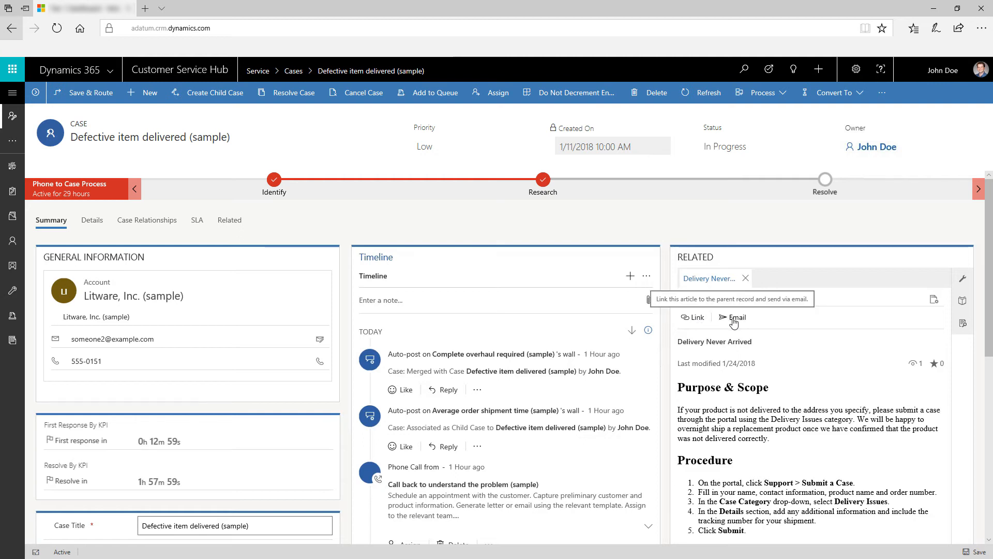